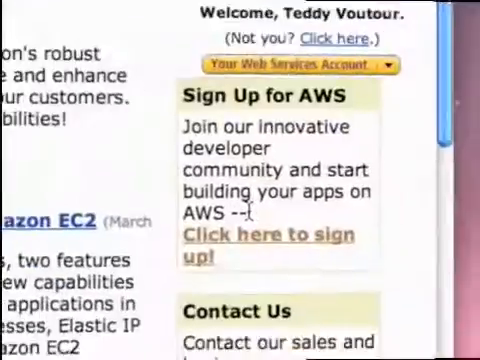
- Reach the EC2 developer Resource Center from the Amazon Web Services site
scroll("down", 3)
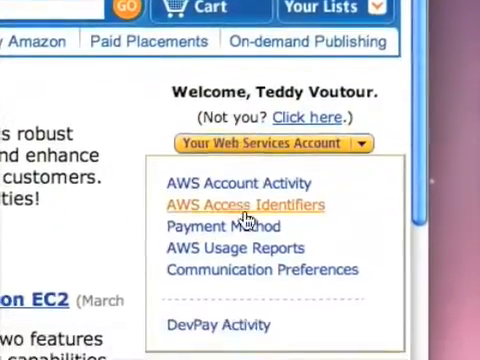
left_click(244, 204)
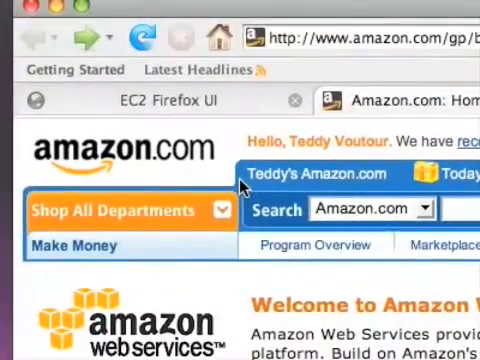
scroll("down", 3)
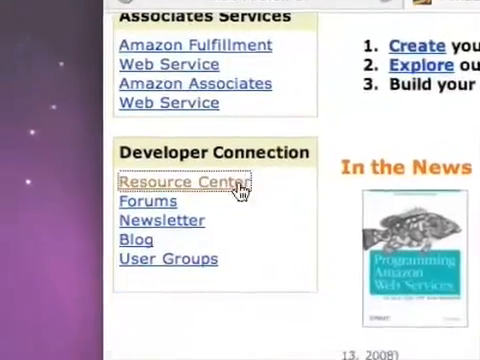
left_click(184, 182)
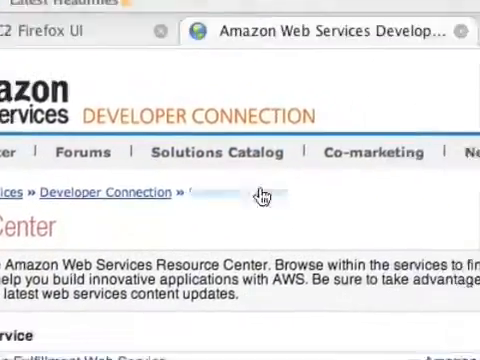
- Browse the EC2 Developer Tools to the Firefox Extension for Amazon EC2 project page
scroll("down", 3)
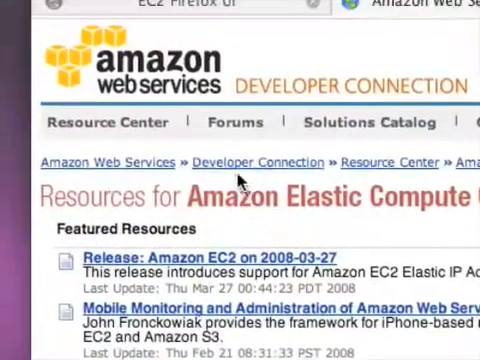
scroll("down", 3)
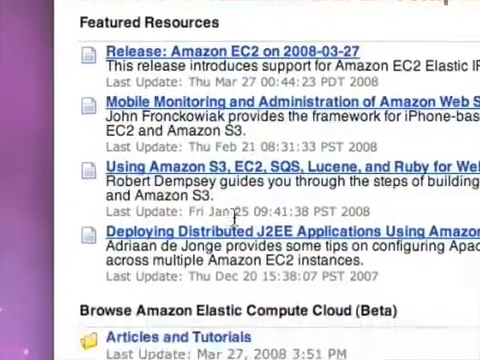
scroll("down", 3)
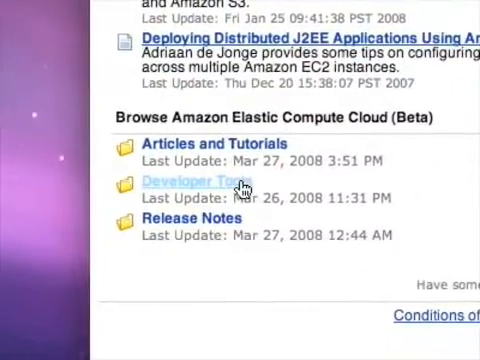
left_click(188, 178)
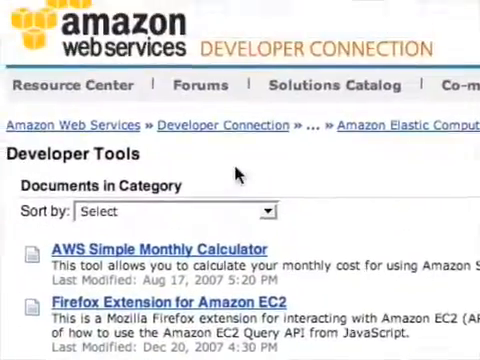
scroll("down", 3)
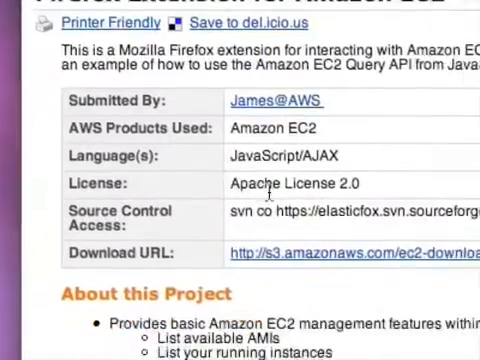
scroll("down", 3)
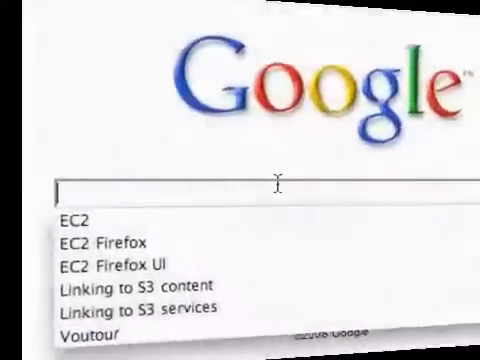
- Search Google for "EC2 Firefox UI"
type("EC2 Firefox")
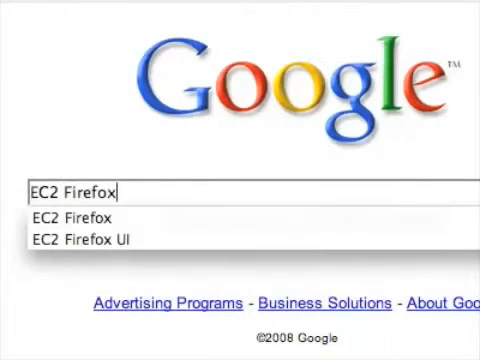
left_click(90, 238)
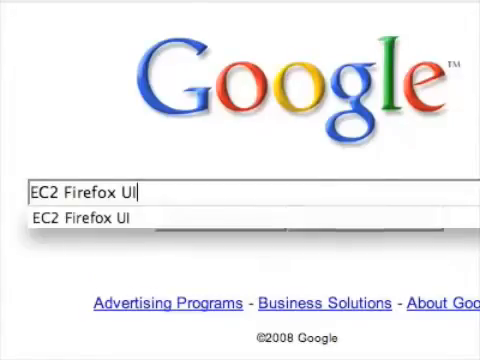
key("Return")
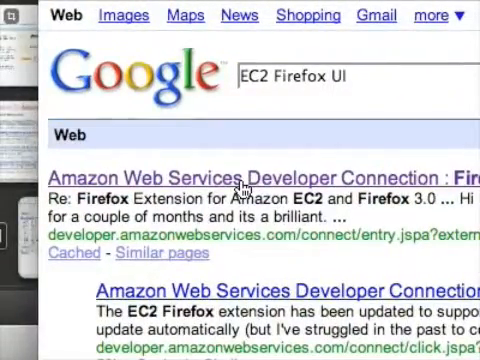
- Return to the Firefox Extension for Amazon EC2 page and locate its Download URL
left_click(250, 170)
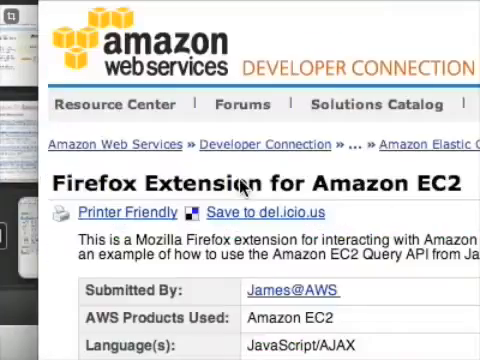
scroll("down", 3)
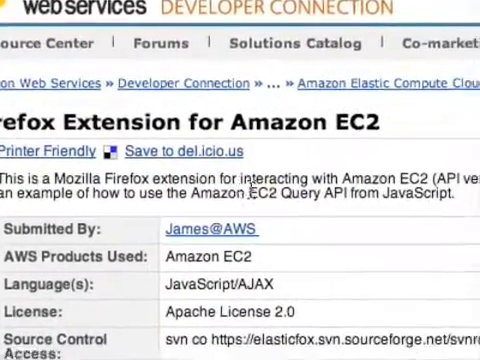
scroll("down", 3)
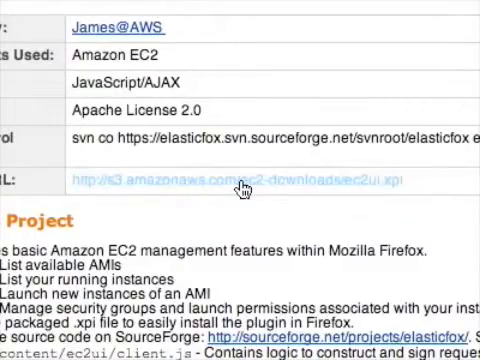
- Install the Elasticfox extension from the download link and restart Firefox
left_click(240, 180)
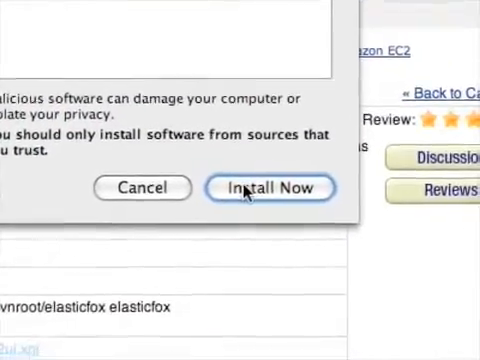
left_click(268, 188)
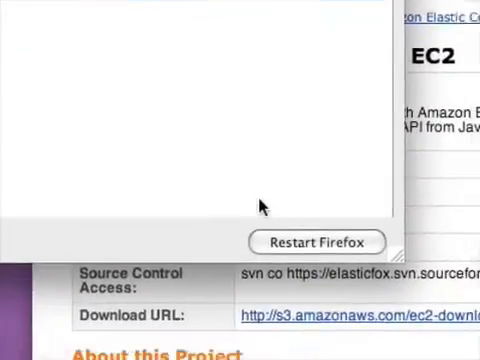
left_click(240, 12)
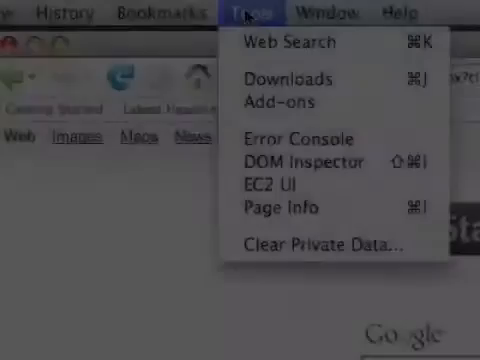
mouse_move(250, 184)
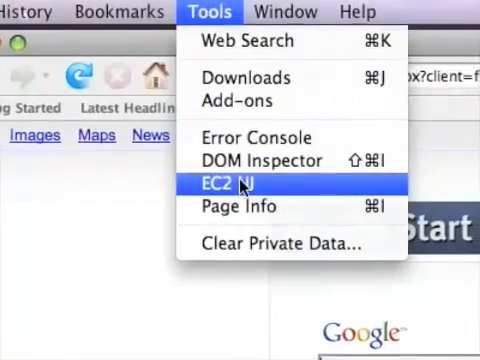
- Launch the EC2 UI from the Tools menu and bring up its Credentials manager
left_click(240, 184)
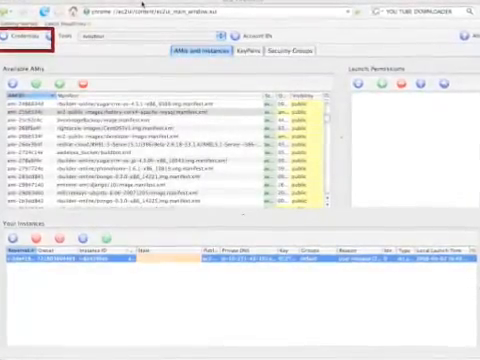
left_click(24, 36)
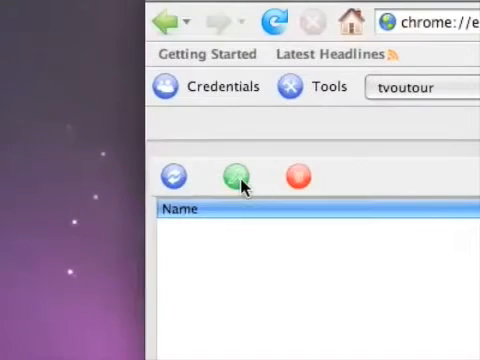
- Create a new key pair named ECTutorial
left_click(236, 176)
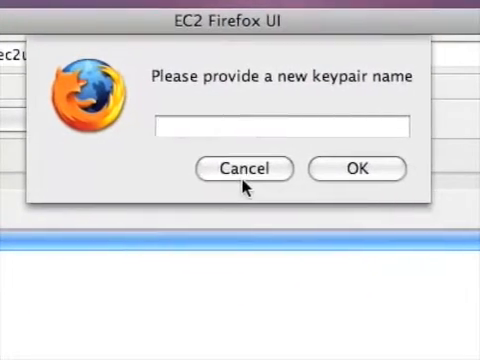
type("ECTutorial")
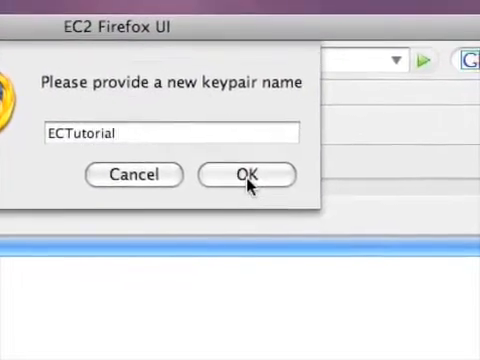
left_click(246, 174)
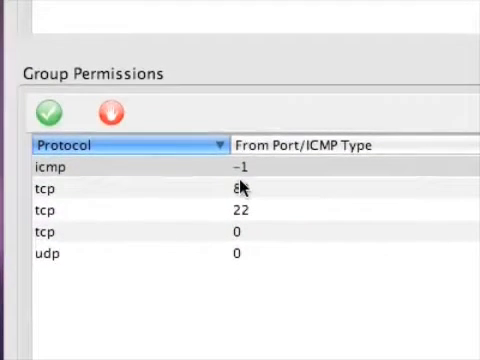
- Review the security group's ICMP and TCP 80/22 permission rules
scroll("right", 3)
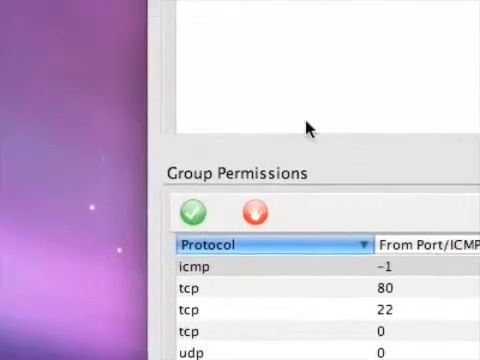
left_click(194, 214)
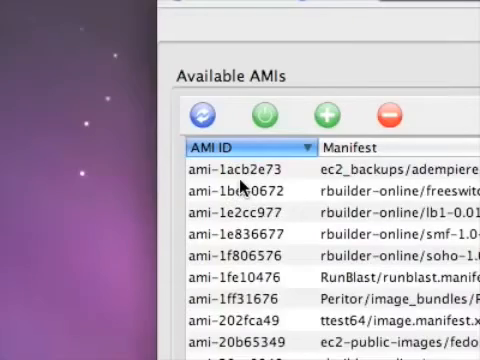
- Scroll the Available AMIs list to the fedora-core4-apache-mysql public image
scroll("down", 3)
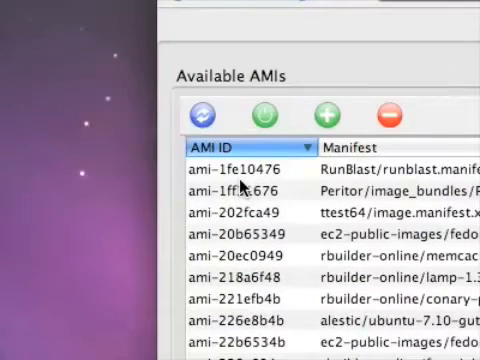
scroll("down", 3)
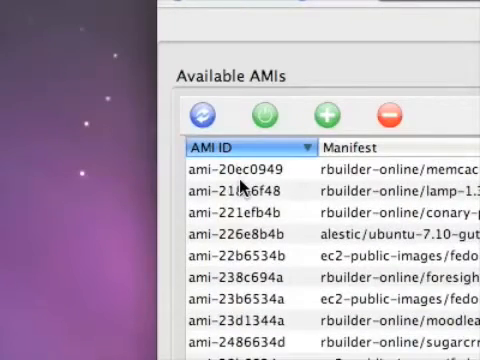
scroll("down", 3)
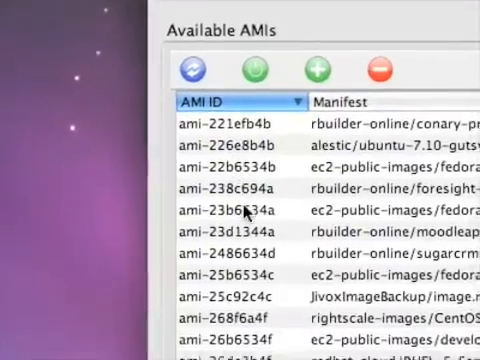
scroll("down", 3)
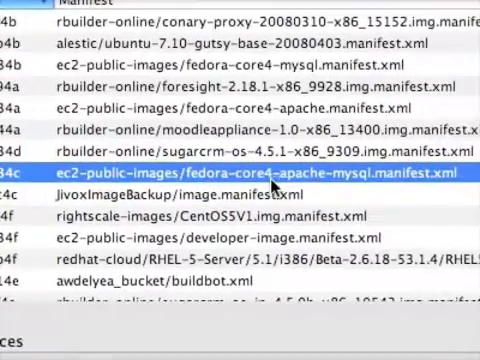
scroll("right", 3)
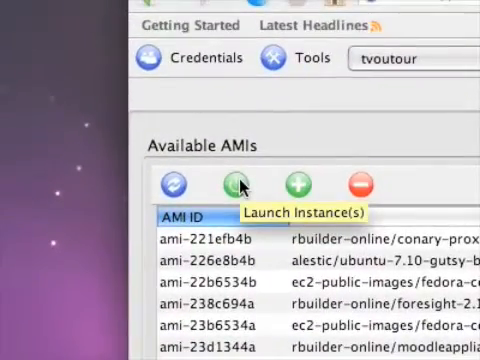
- Launch one m1.small instance of the image with the ECTutorial key pair in the default group
left_click(236, 188)
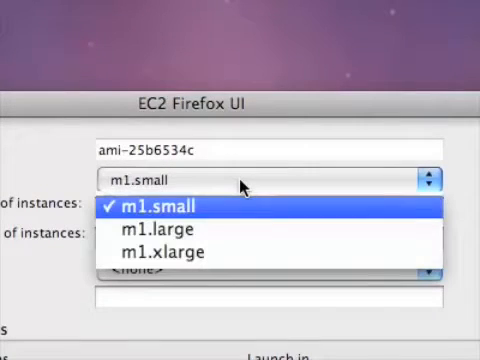
left_click(164, 210)
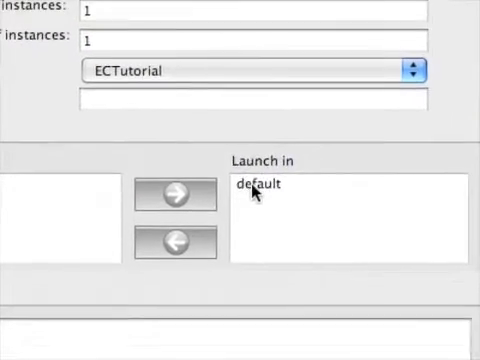
left_click(256, 184)
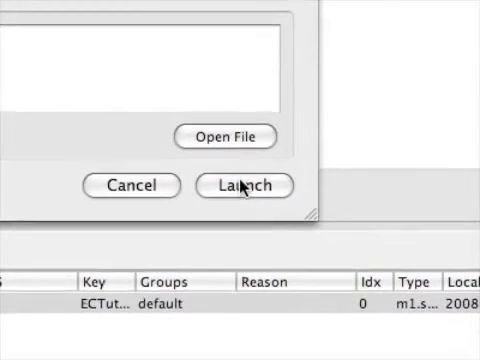
left_click(254, 186)
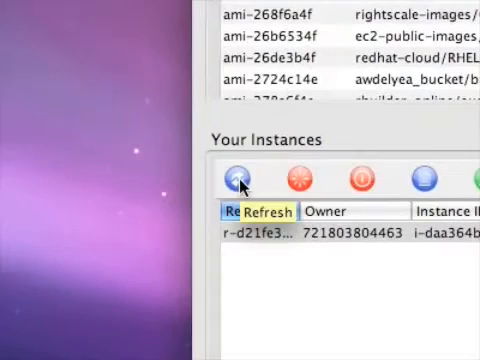
- Refresh Your Instances and copy the running instance's public DNS name
left_click(236, 178)
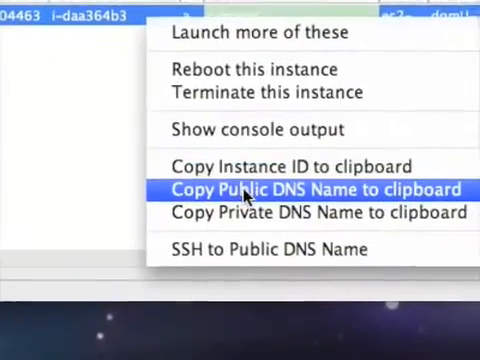
left_click(316, 188)
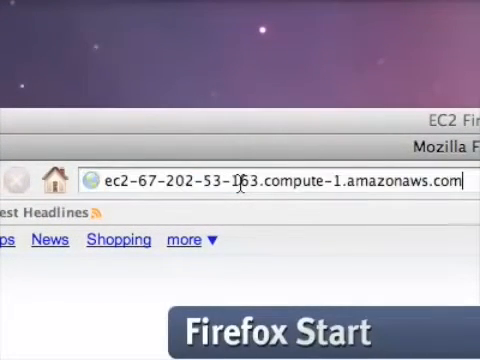
- Load ec2-67-202-53-163.compute-1.amazonaws.com in the browser
key("Return")
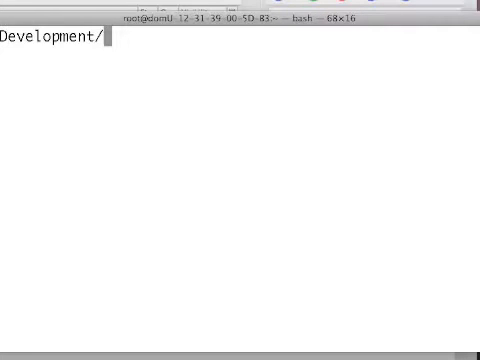
- From the EC2/KeyPairs folder, run chmod 600 on ECTutorial.pem for owner-only permissions
type("EC2/KeyPairs/")
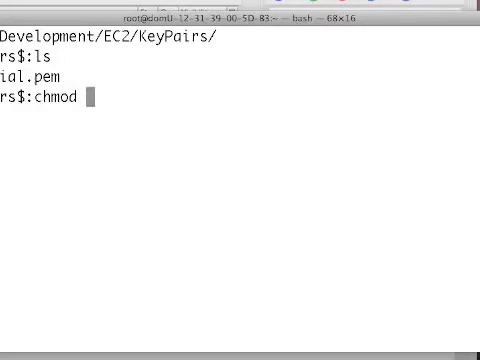
type("600")
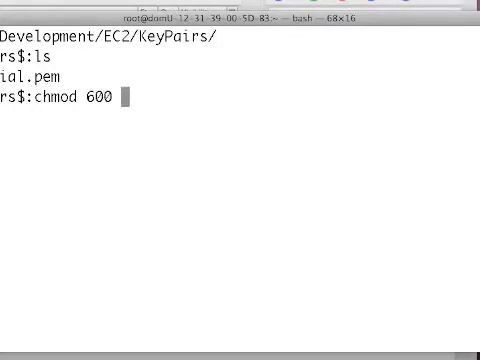
type("ECTutorial.pem")
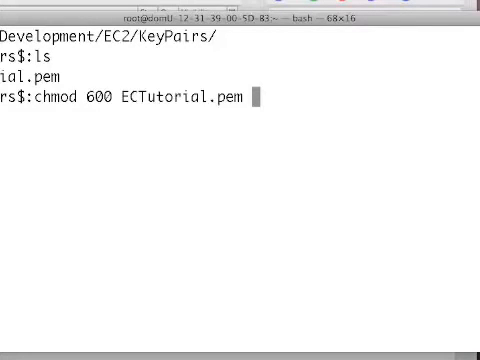
key("Return")
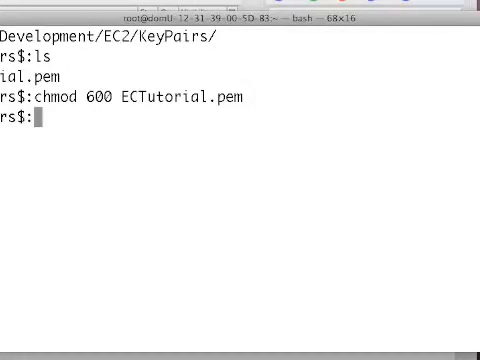
- Run ssh -i ECTutorial.pem root@<public DNS> to log into the instance, then list files with ls
type("ssh")
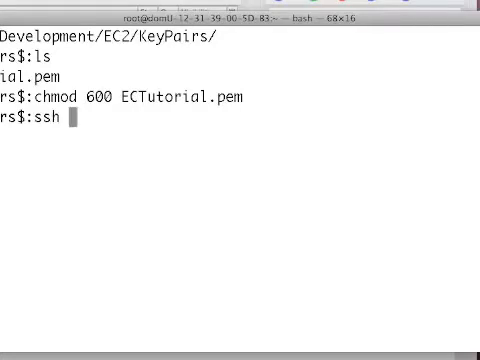
type("-i E")
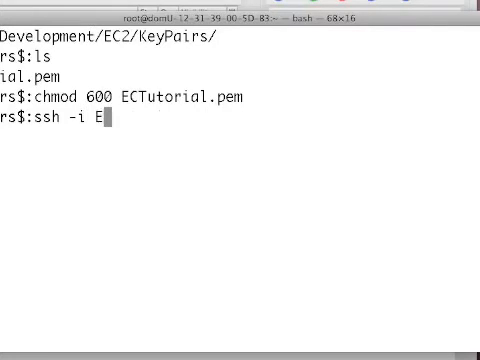
type("CTutorial.pem root")
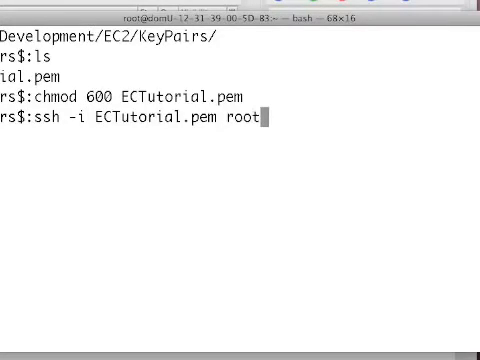
type("@")
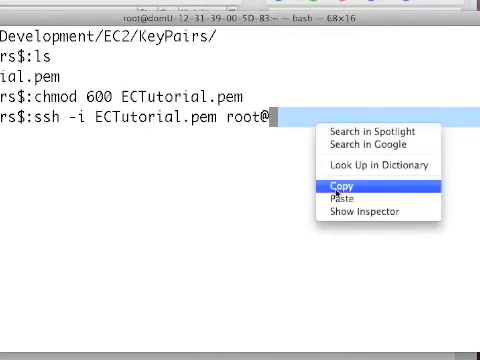
left_click(344, 200)
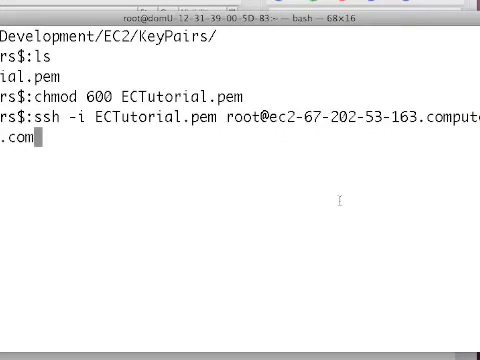
key("Return")
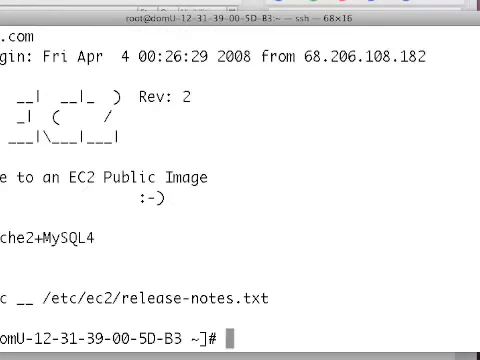
type("ls")
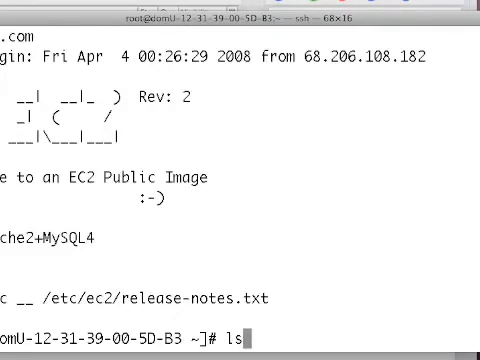